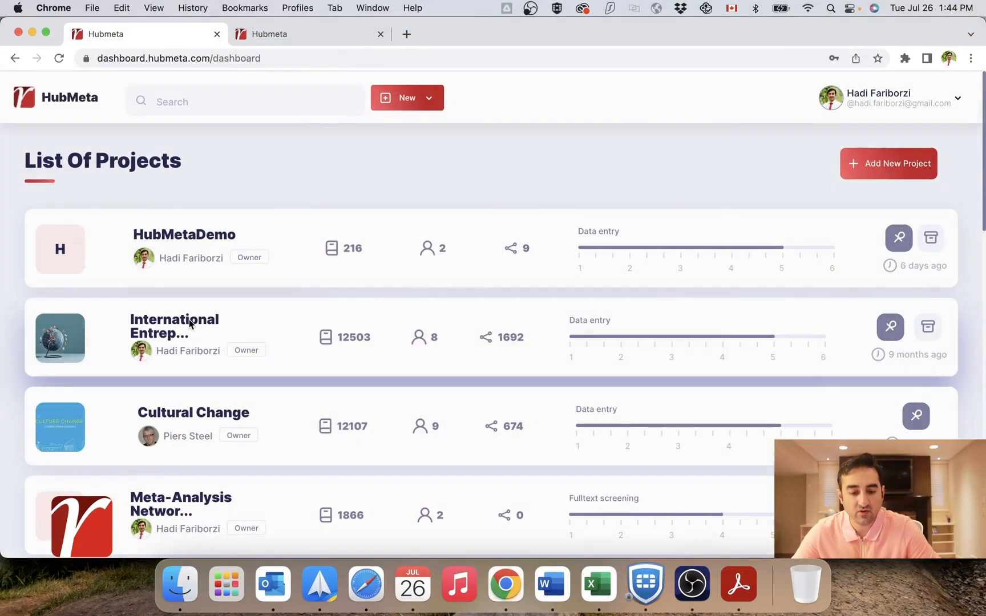
Step: Enter the International Entrepreneurship2021 project's Analysis section
click(175, 325)
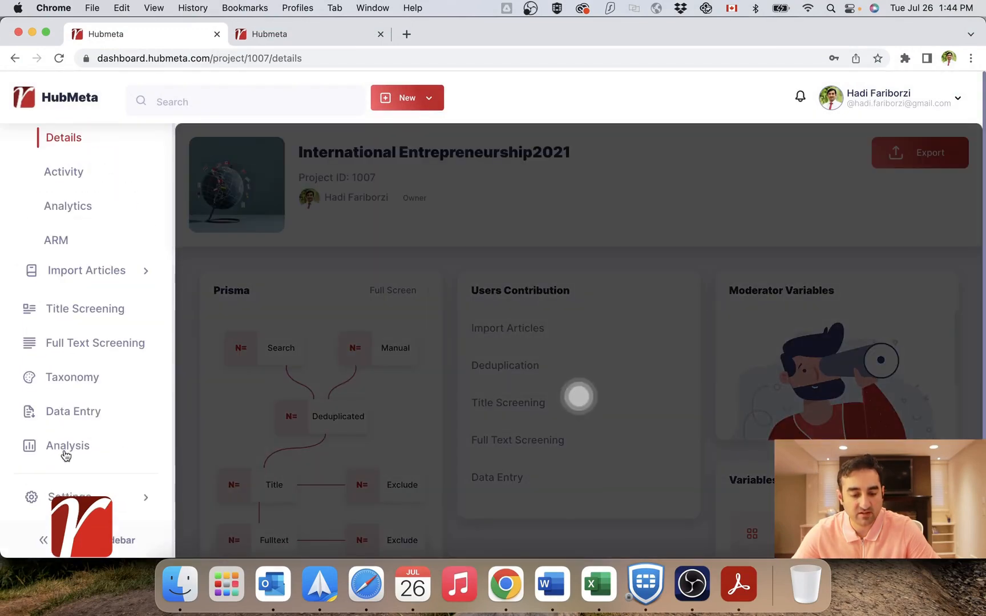
click(67, 445)
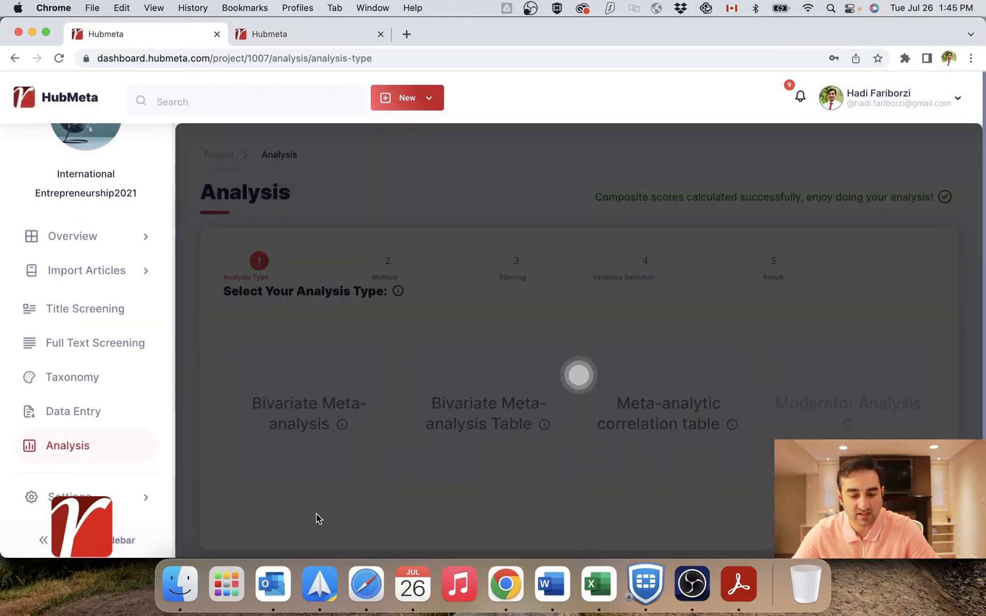
mouse_move(571, 323)
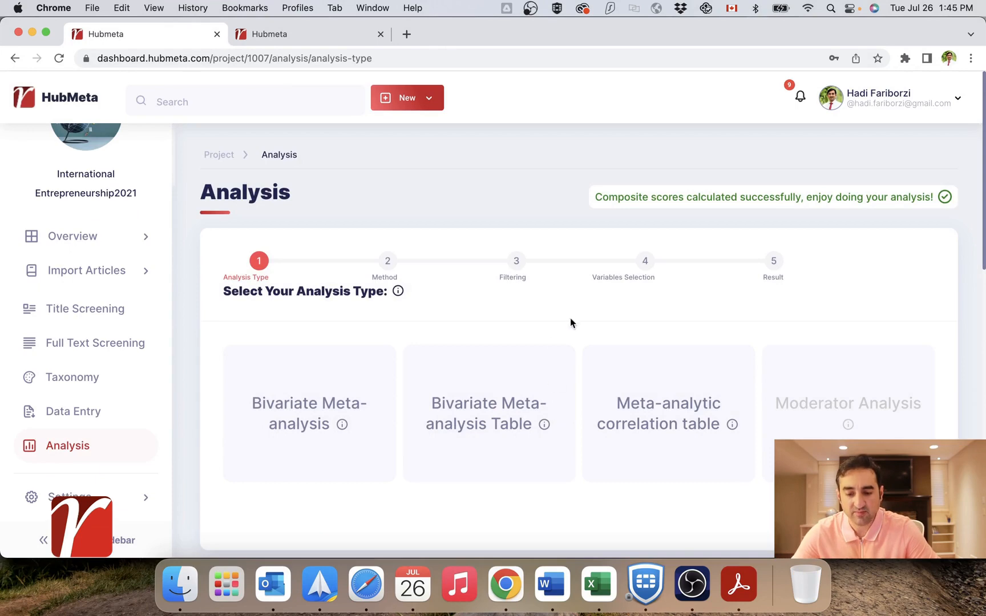
mouse_move(613, 505)
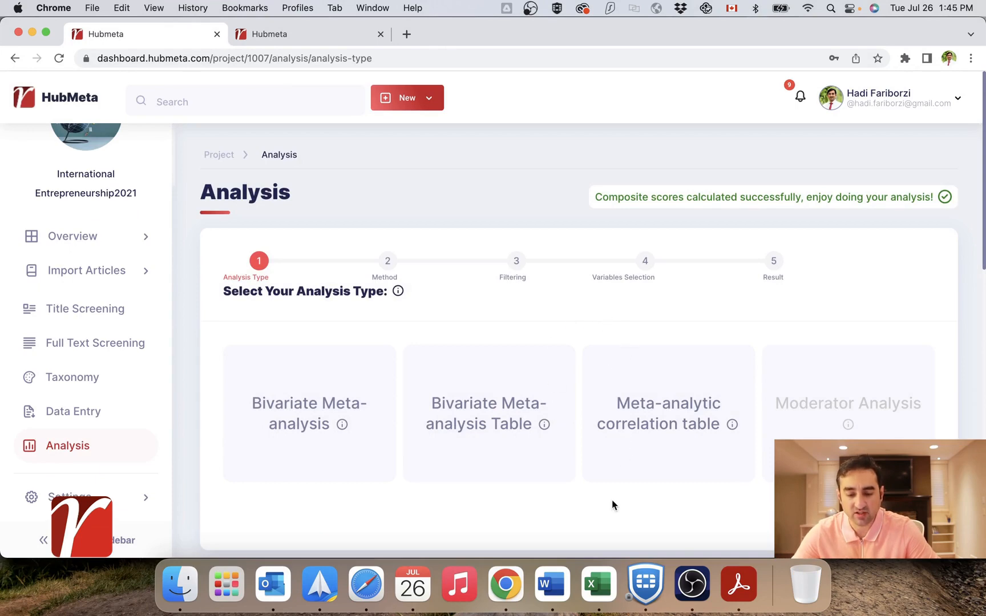
Step: Select Bivariate Meta-analysis as the analysis type from the type cards
scroll(down, 3)
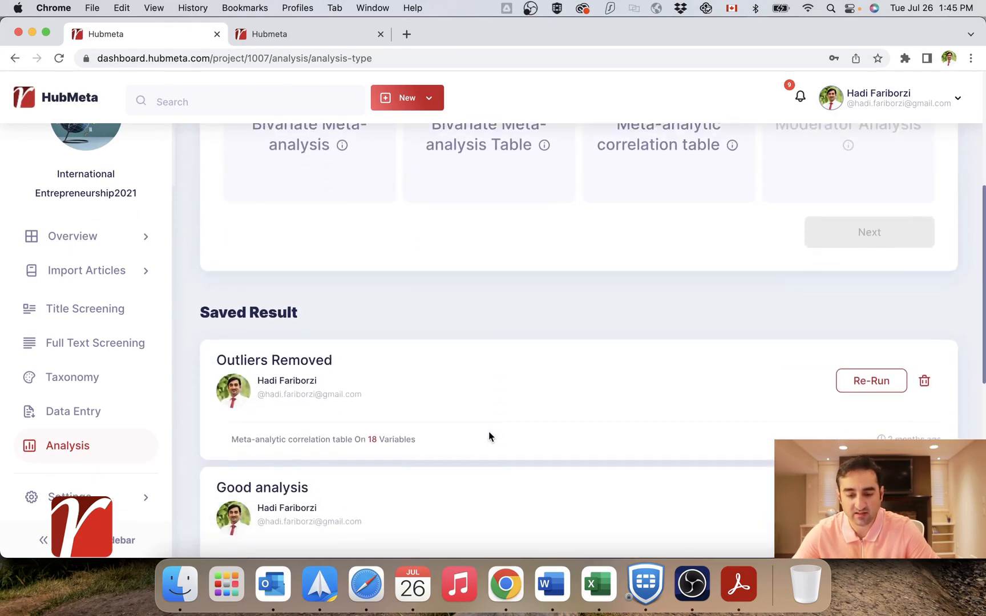
scroll(up, 3)
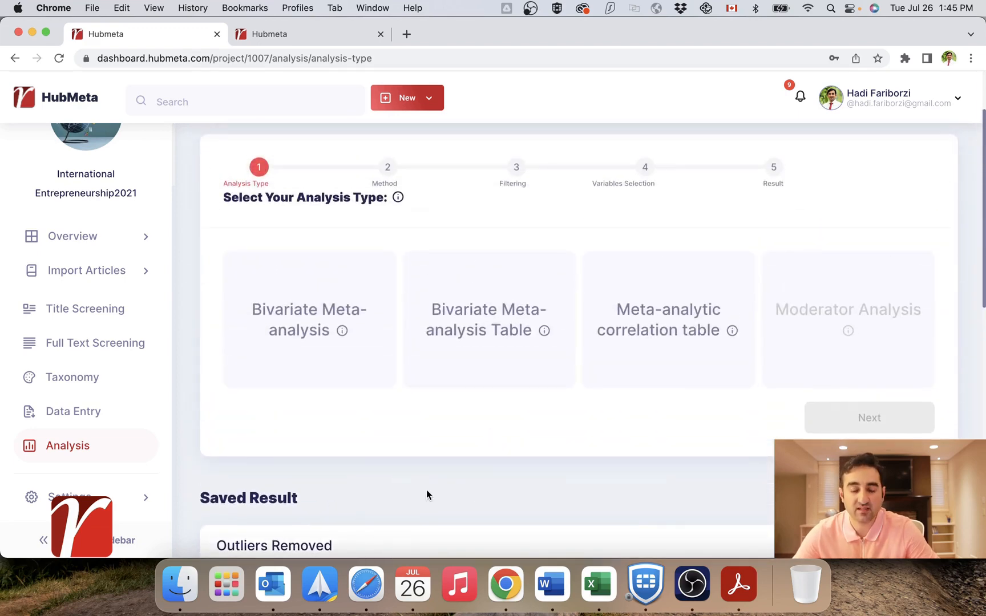
scroll(up, 3)
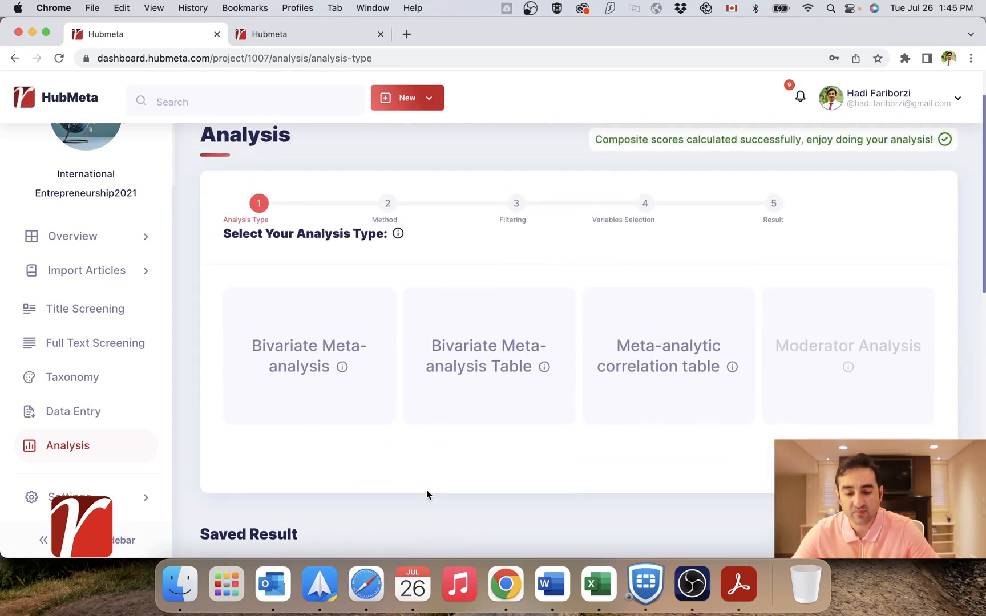
mouse_move(664, 394)
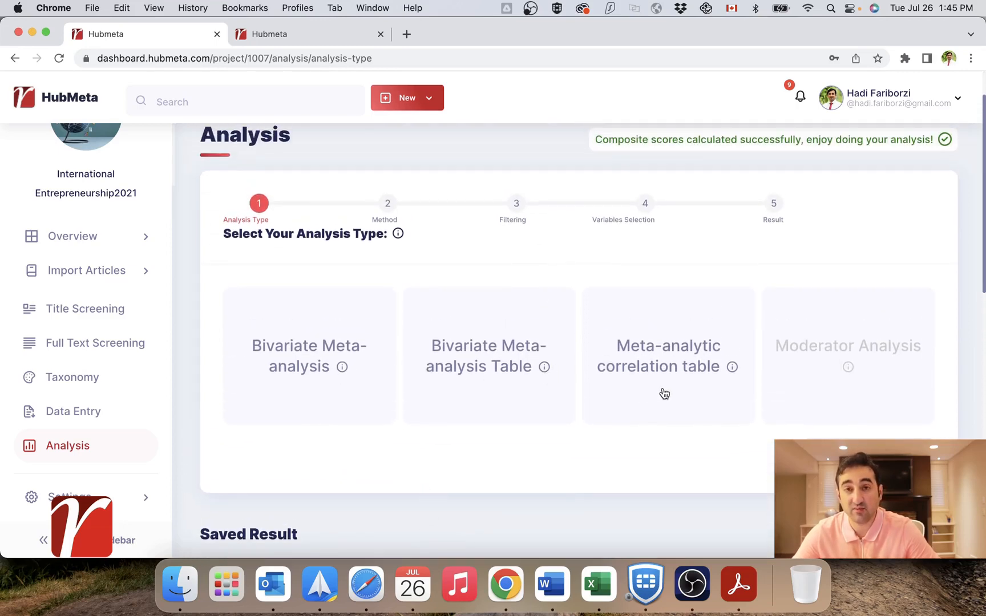
mouse_move(351, 365)
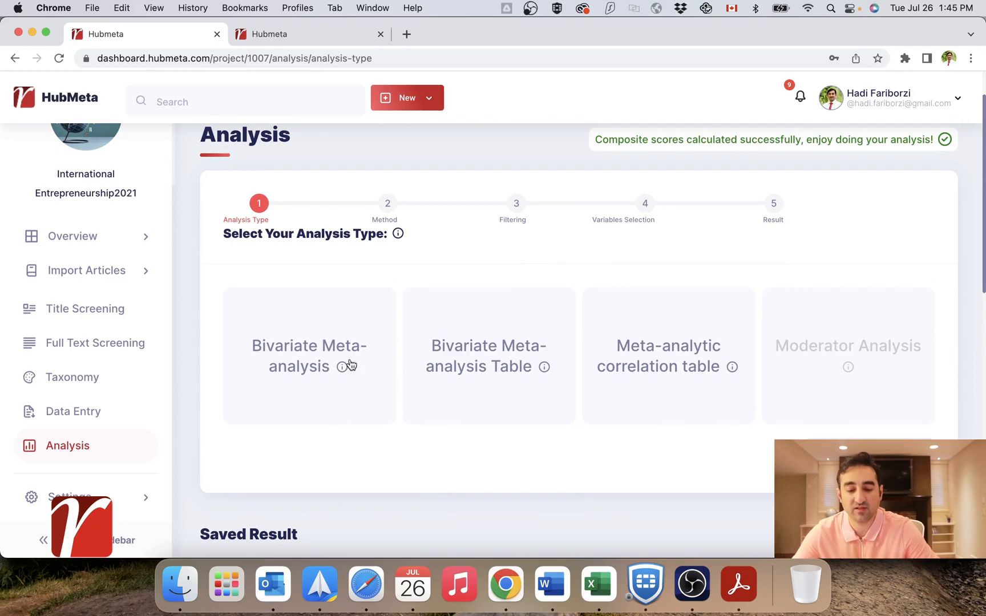
mouse_move(566, 375)
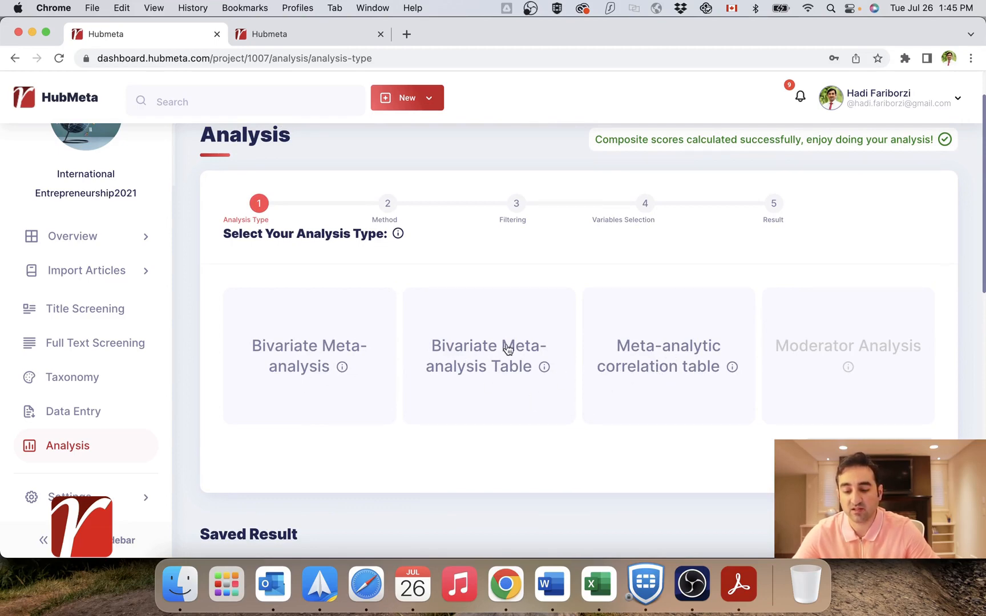
click(308, 355)
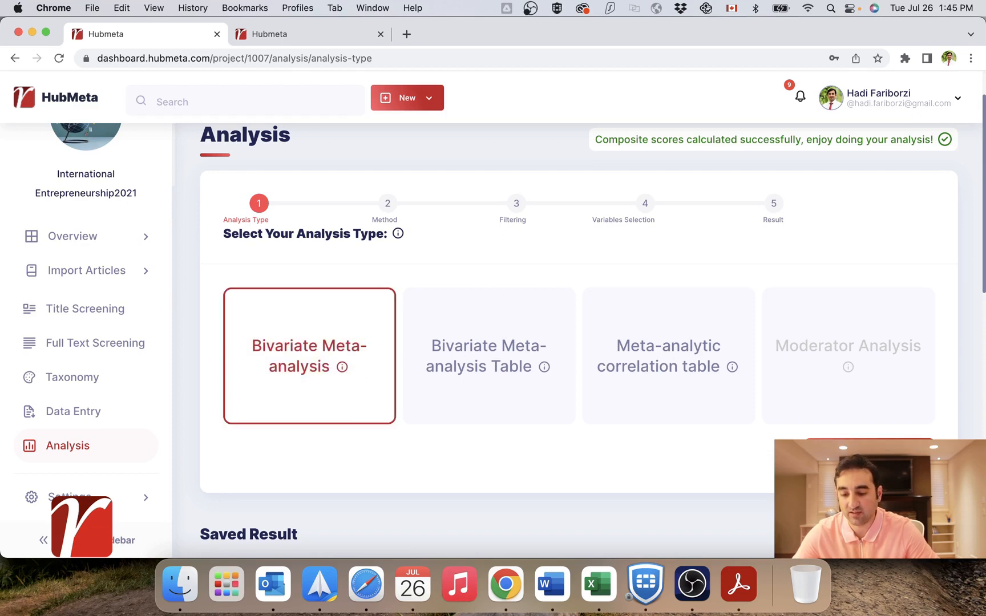
Step: Advance through the method step to Select Your Filter, keeping No filter selected
click(309, 355)
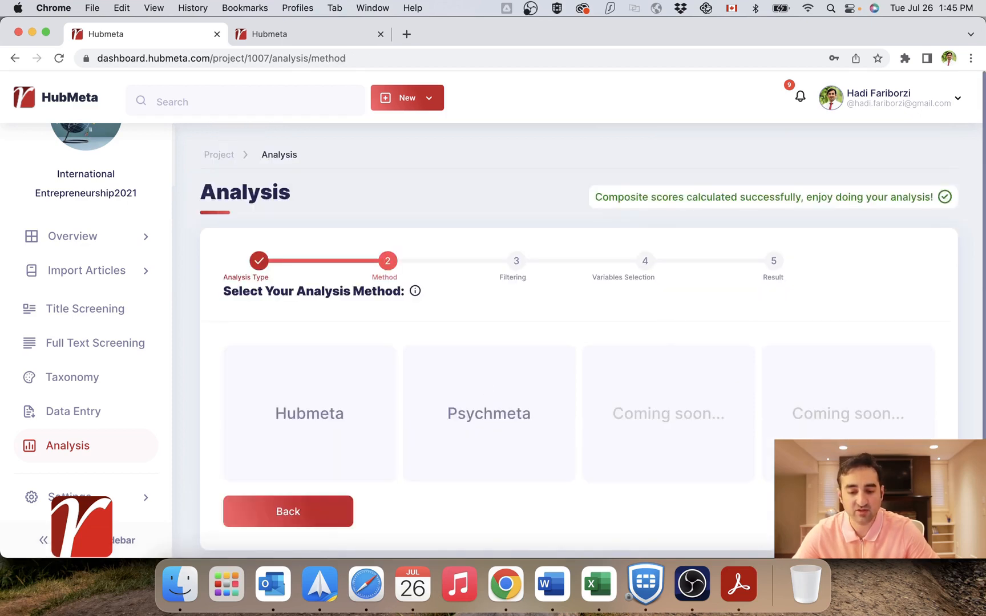
mouse_move(331, 412)
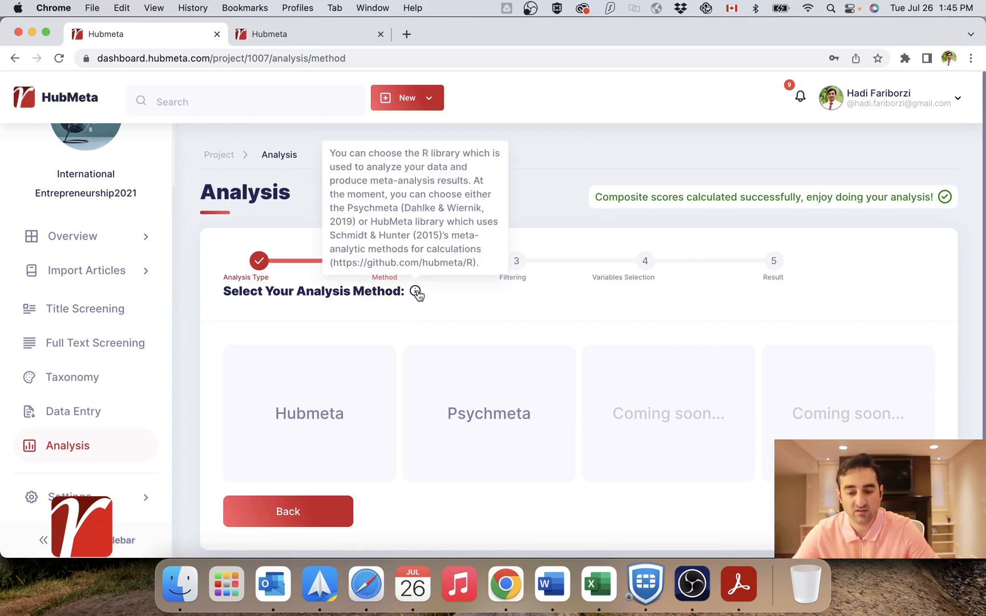
mouse_move(416, 294)
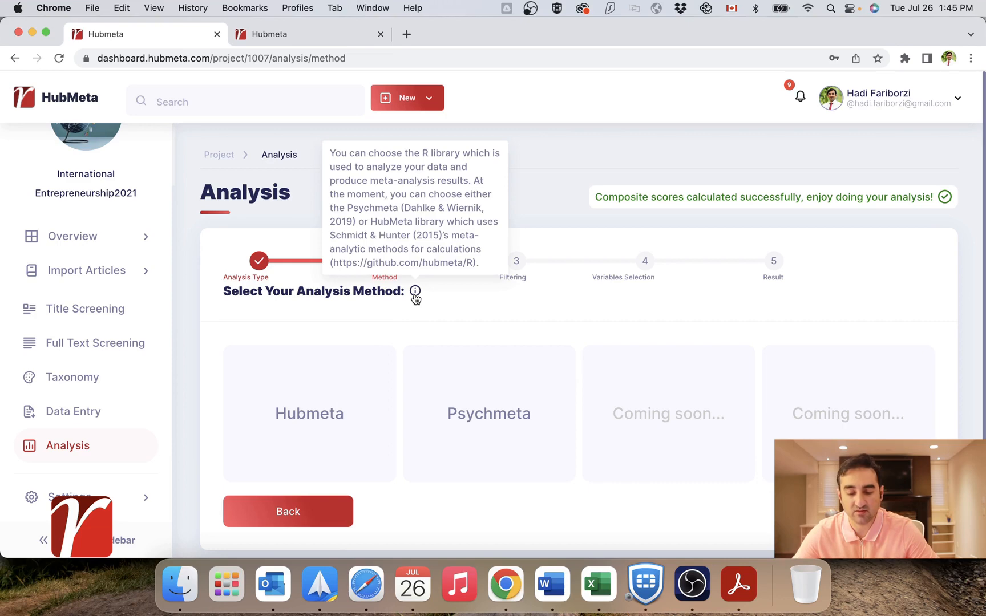
mouse_move(754, 505)
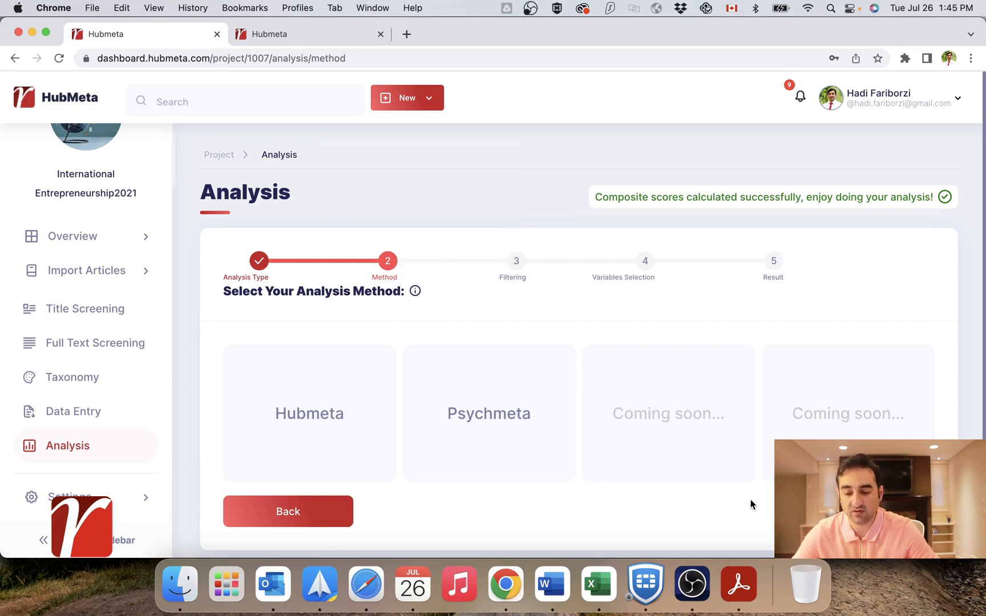
click(309, 413)
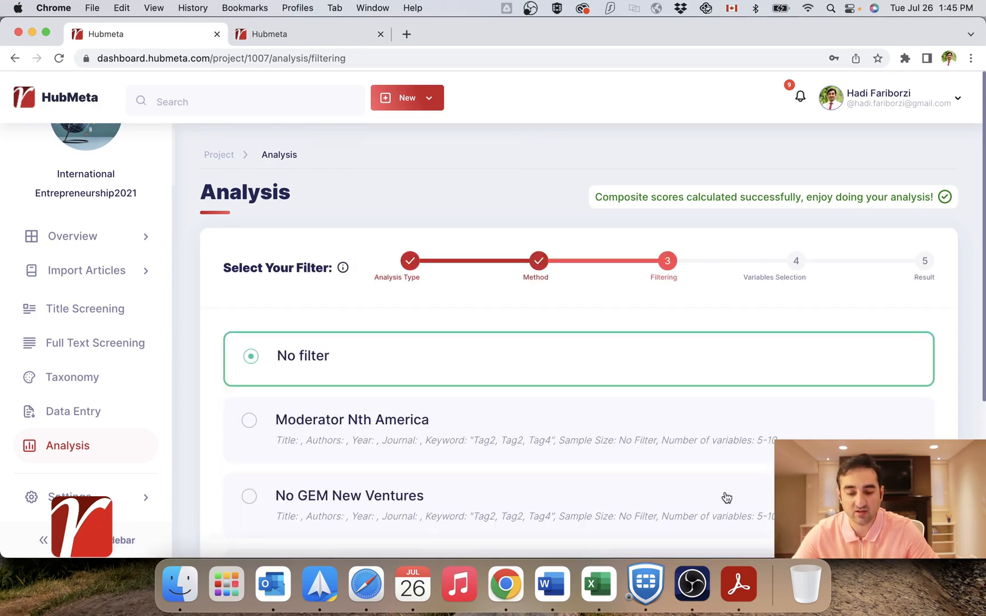
scroll(down, 3)
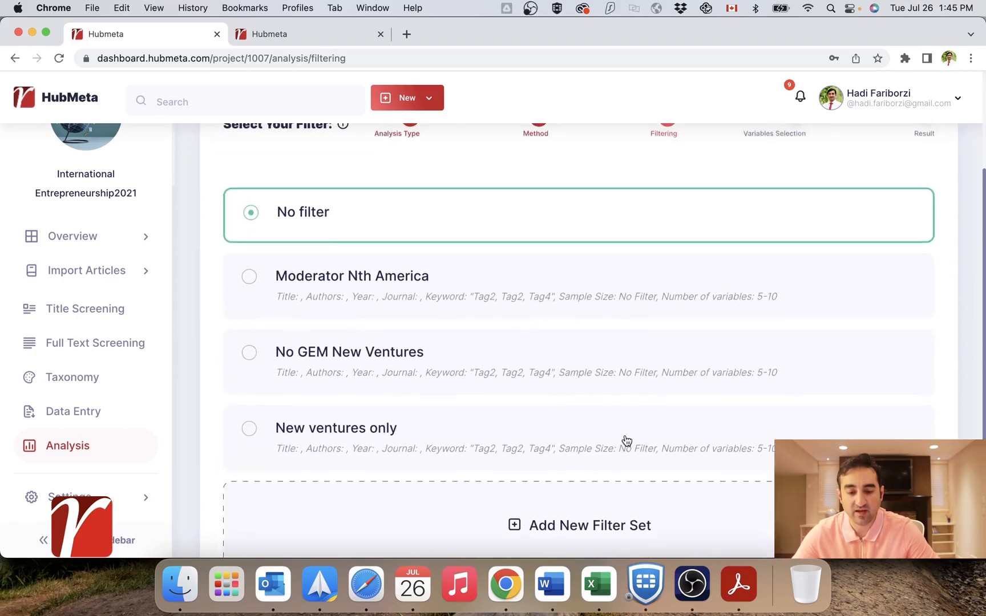
scroll(up, 3)
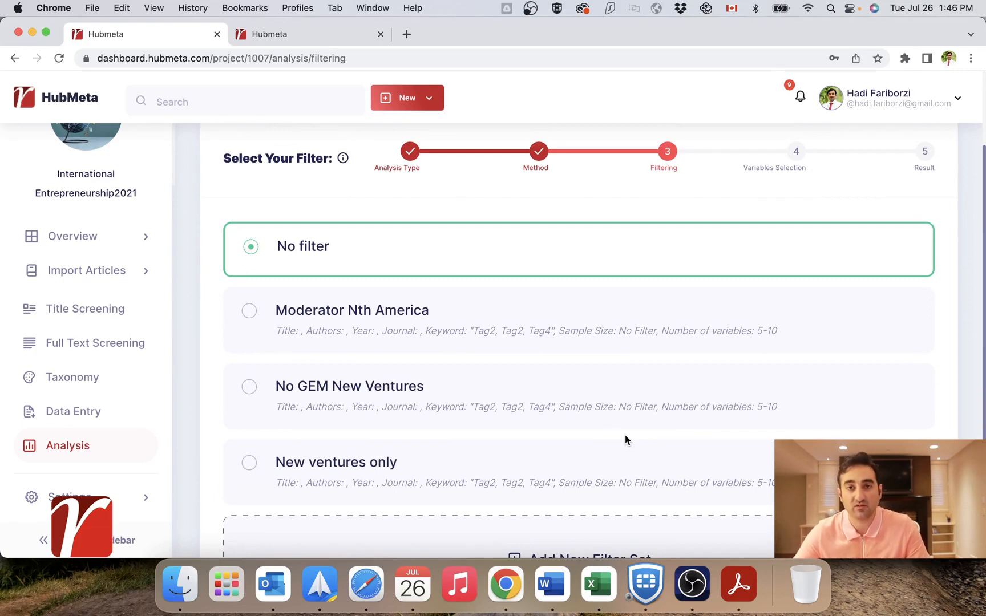
scroll(up, 3)
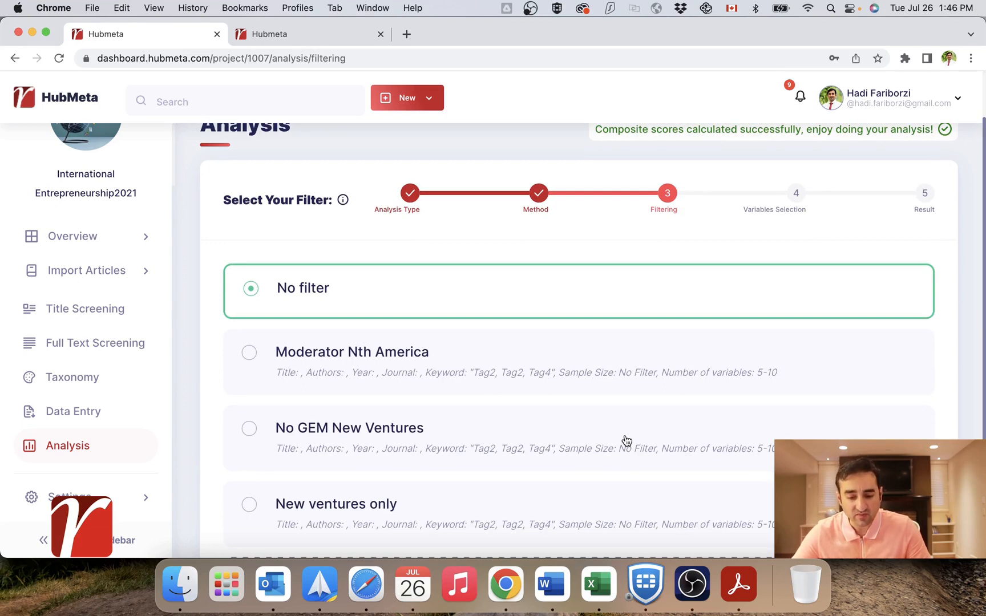
scroll(down, 3)
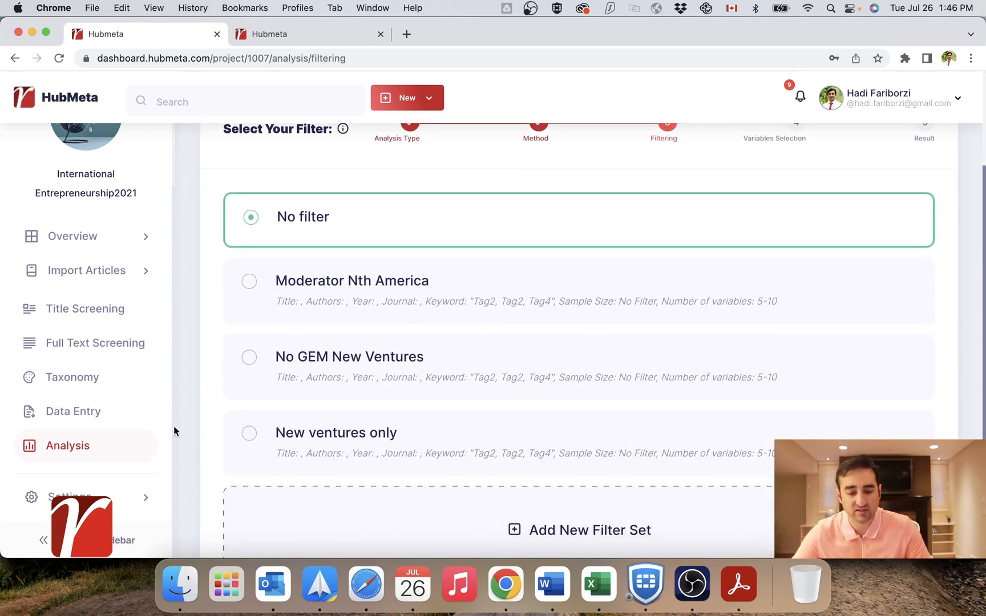
mouse_move(450, 389)
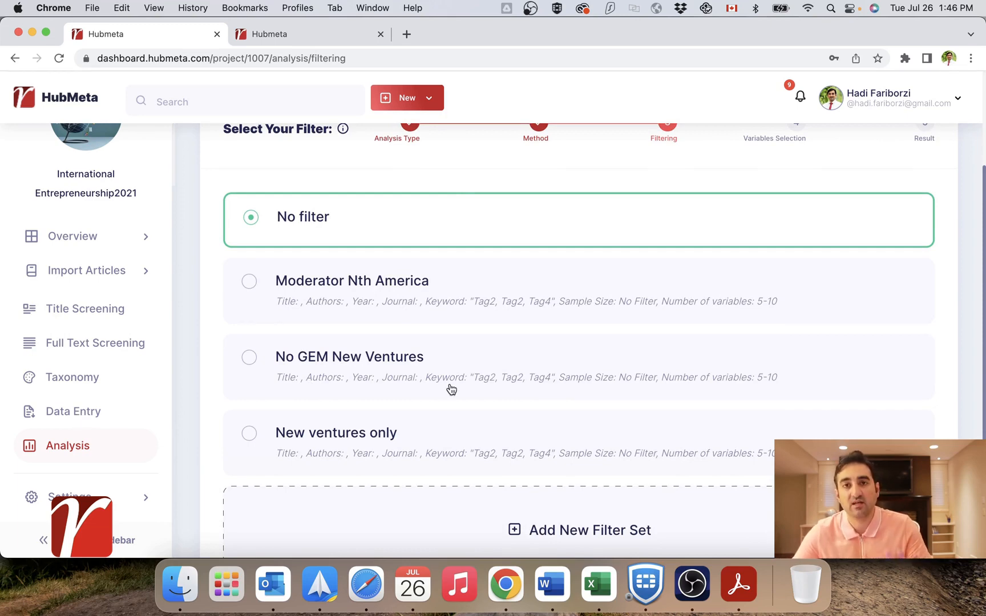
mouse_move(466, 445)
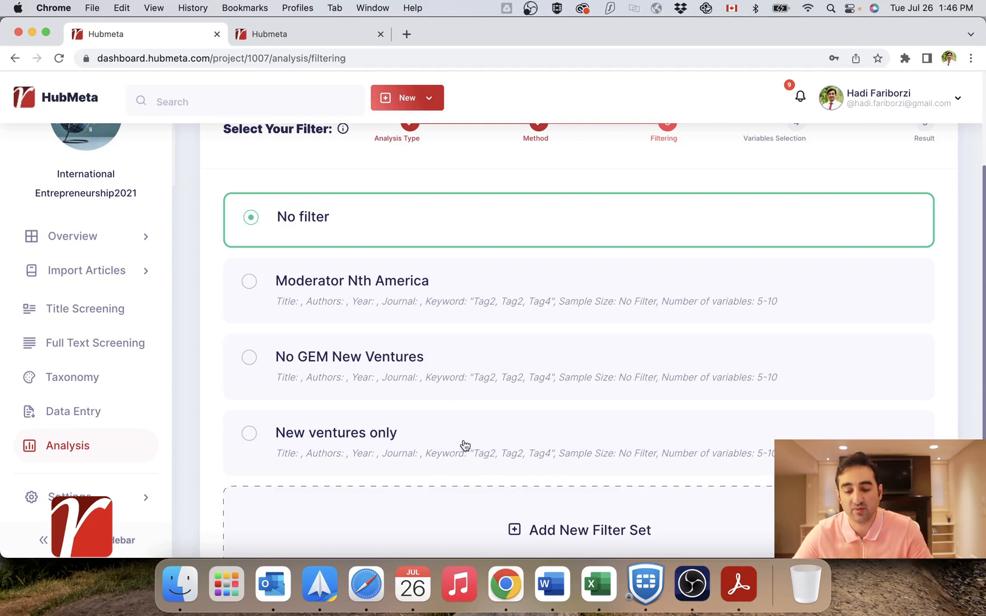
mouse_move(597, 455)
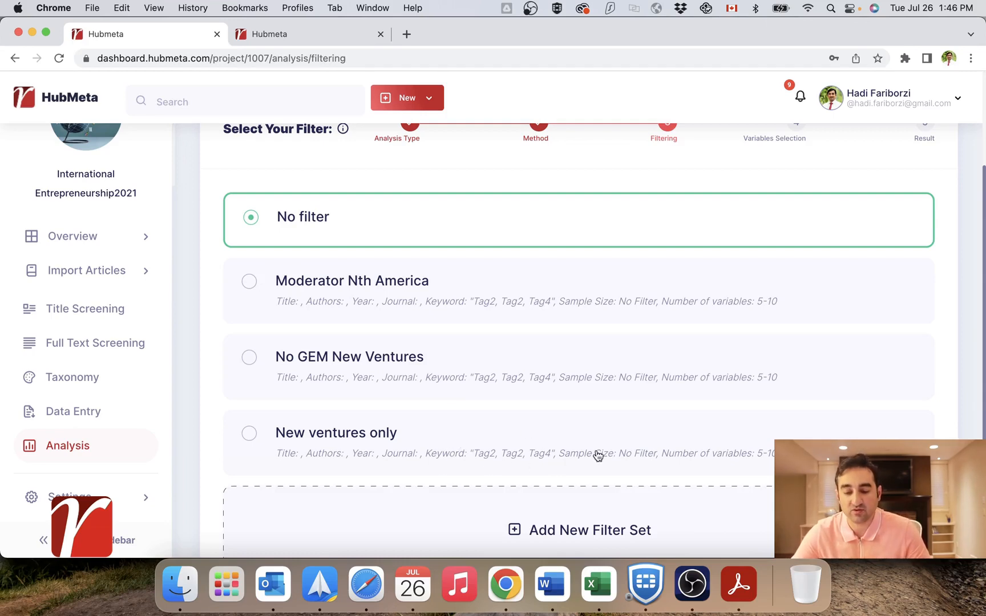
scroll(down, 3)
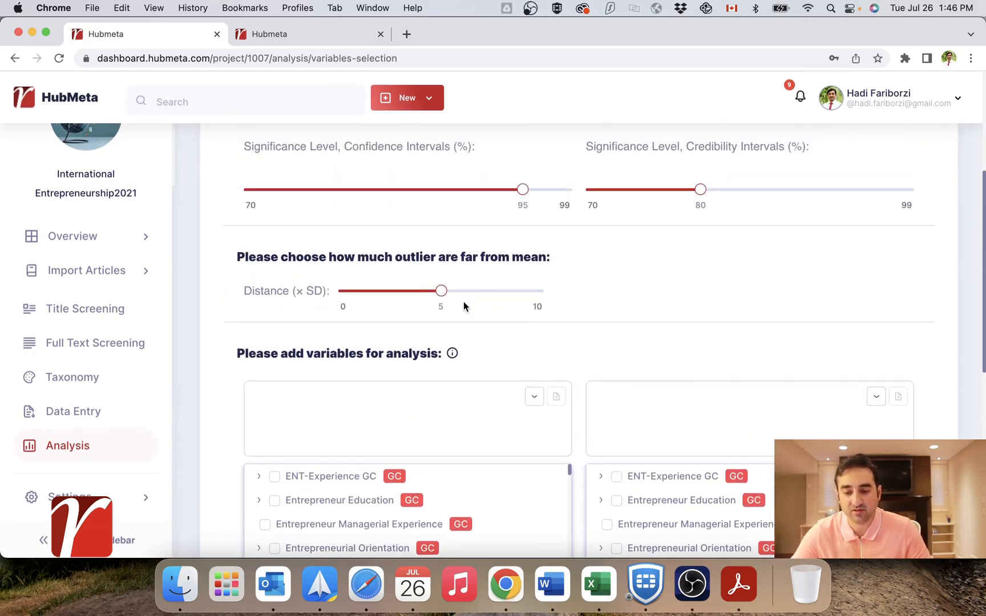
Step: Tick Firm Age in the left variable list and ENT Caps-Age in the right list
scroll(down, 3)
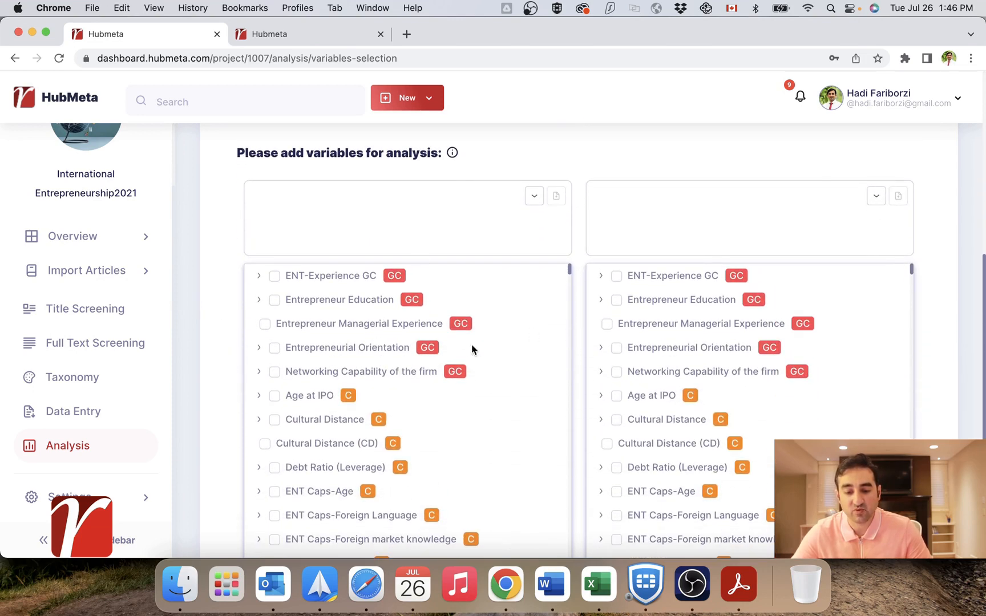
mouse_move(306, 329)
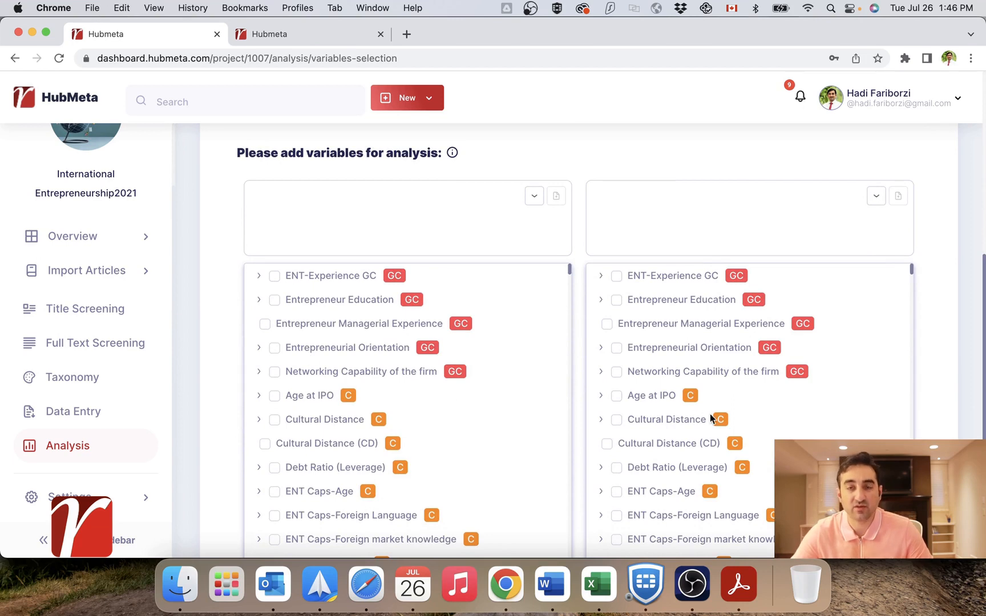
mouse_move(464, 410)
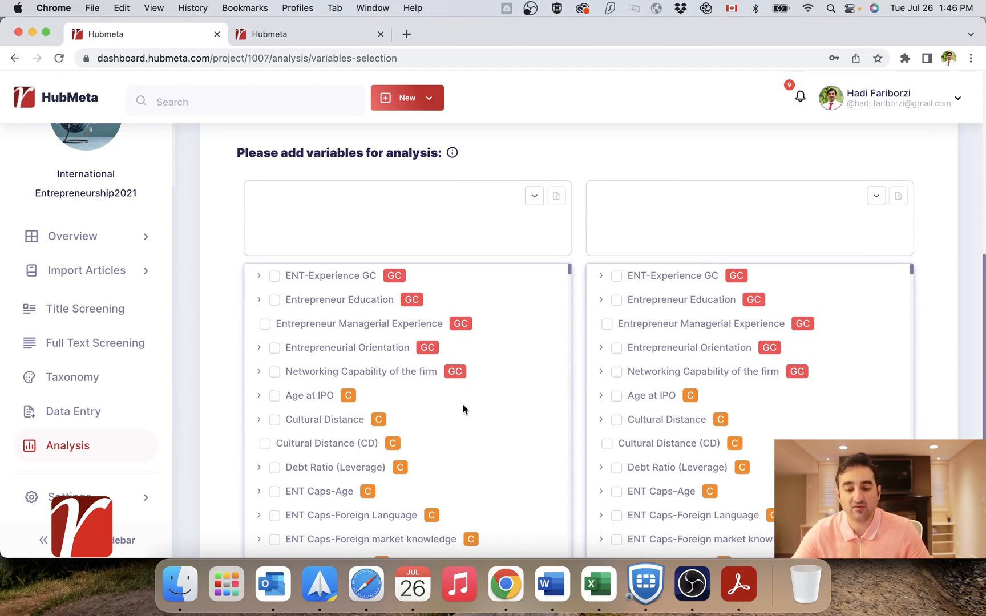
mouse_move(446, 429)
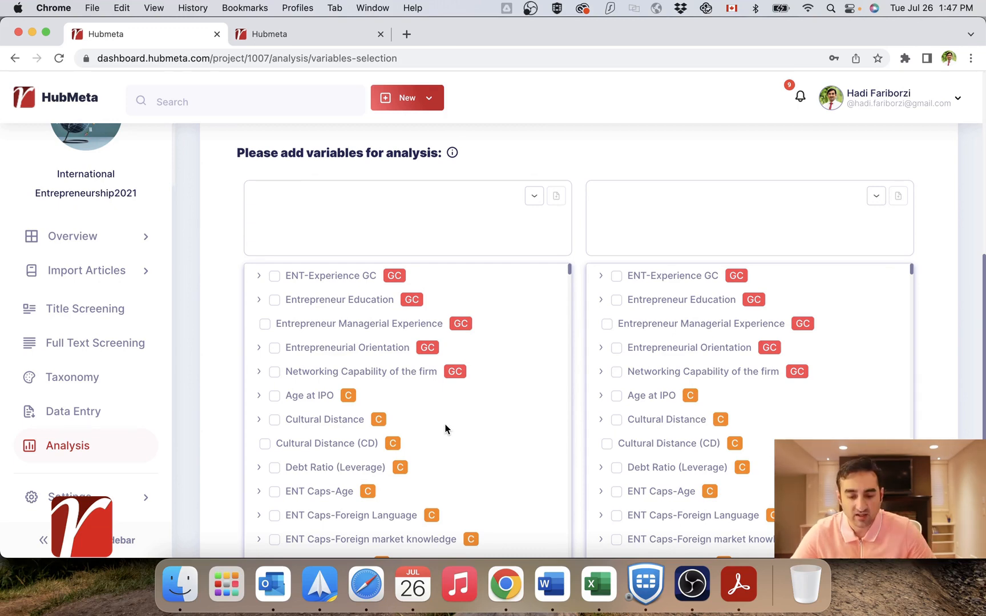
scroll(down, 3)
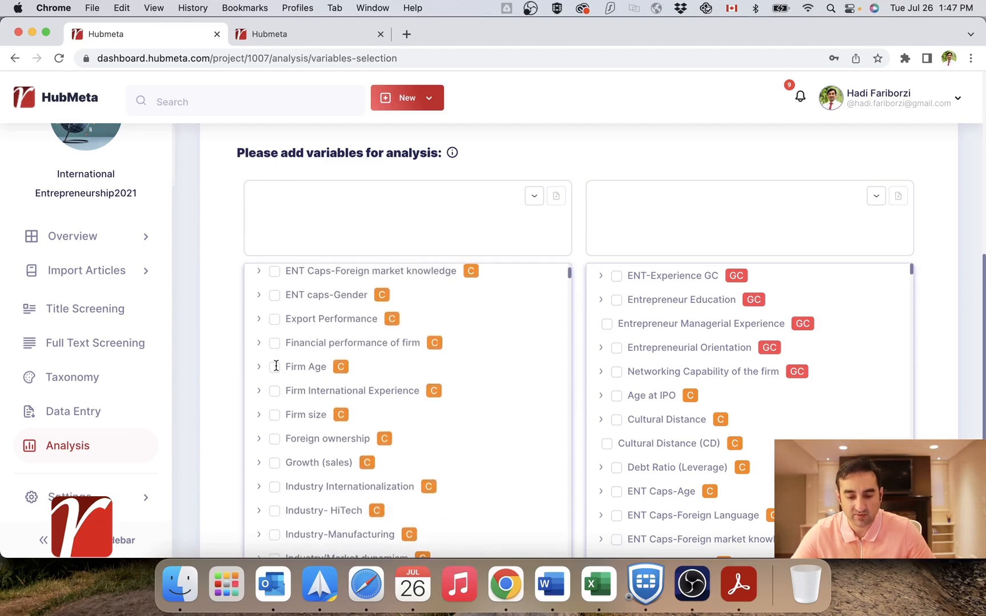
click(274, 366)
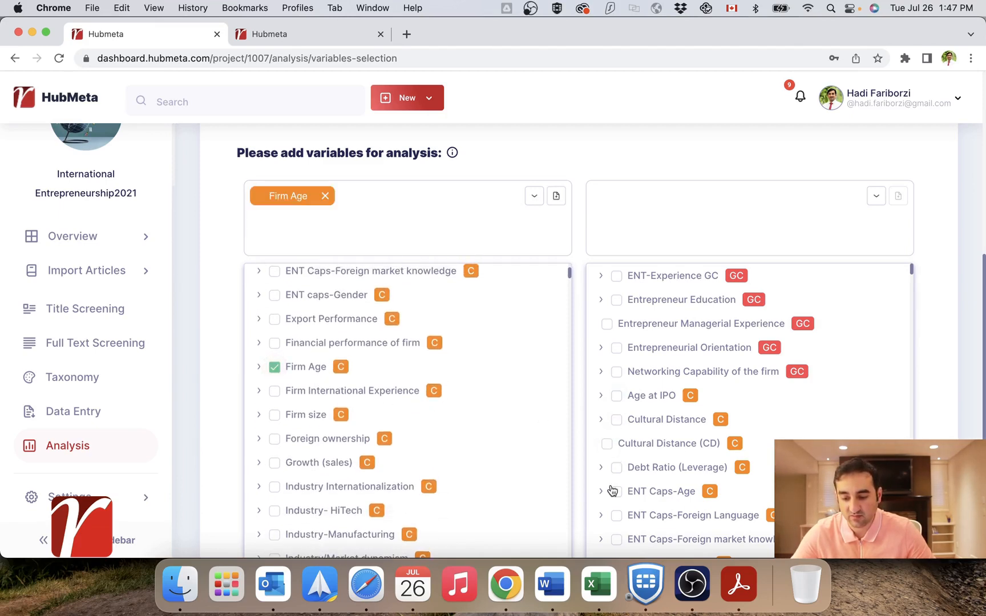
click(616, 490)
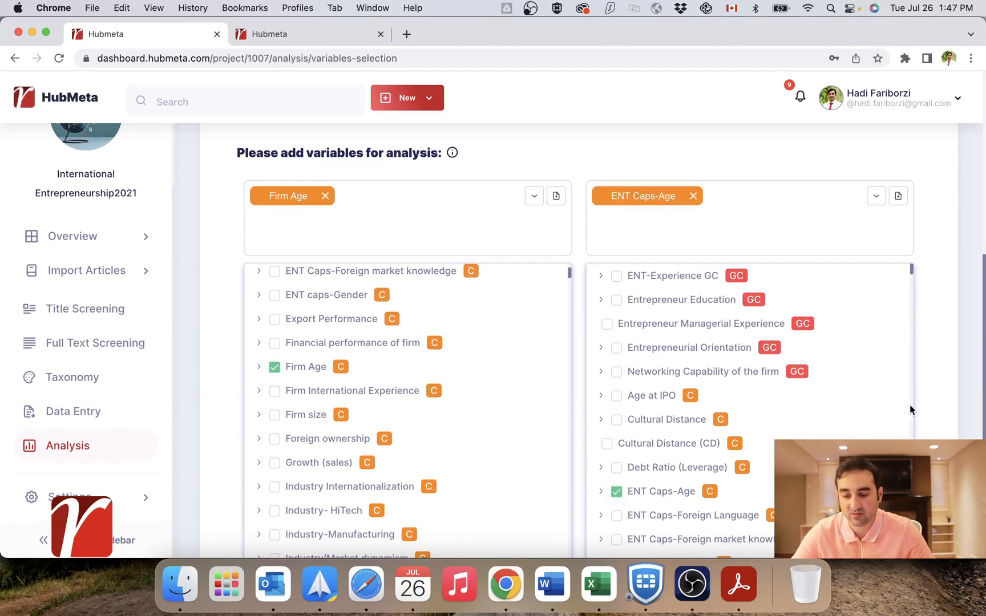
scroll(down, 3)
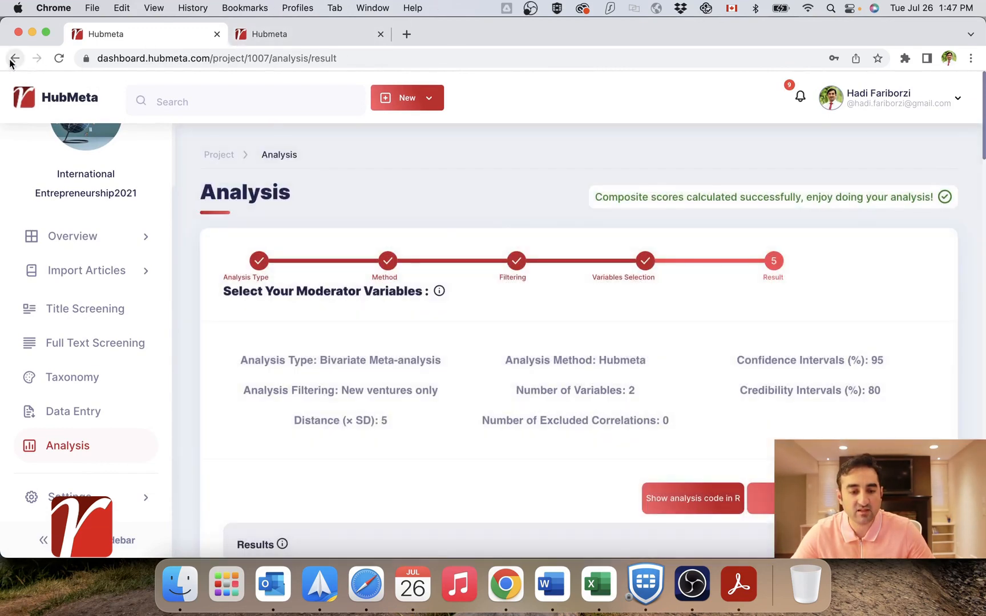
Step: Review the Firm Age–ENT Caps-Age results table, then return to the Analysis start page
scroll(down, 3)
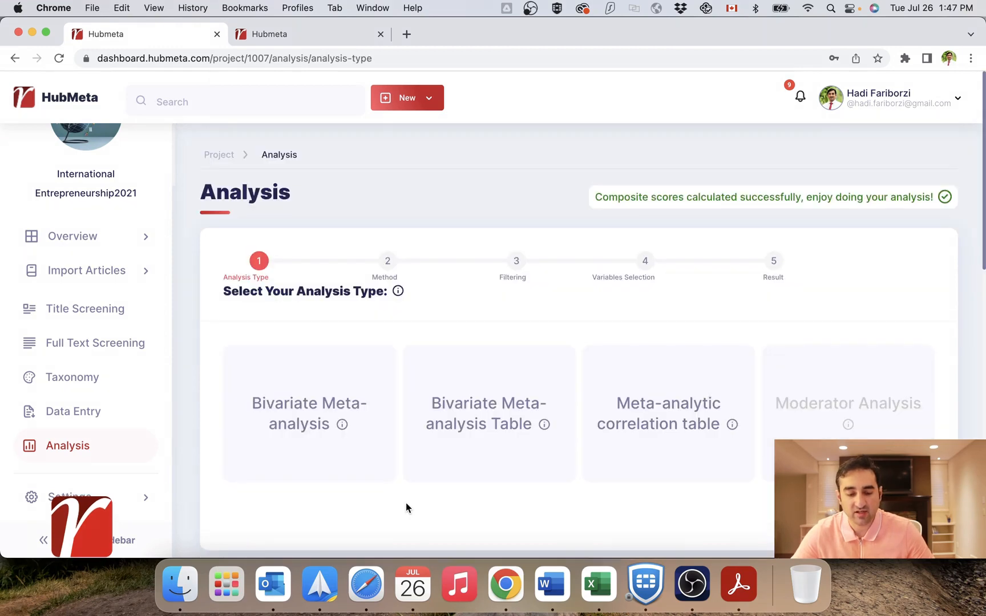
mouse_move(317, 442)
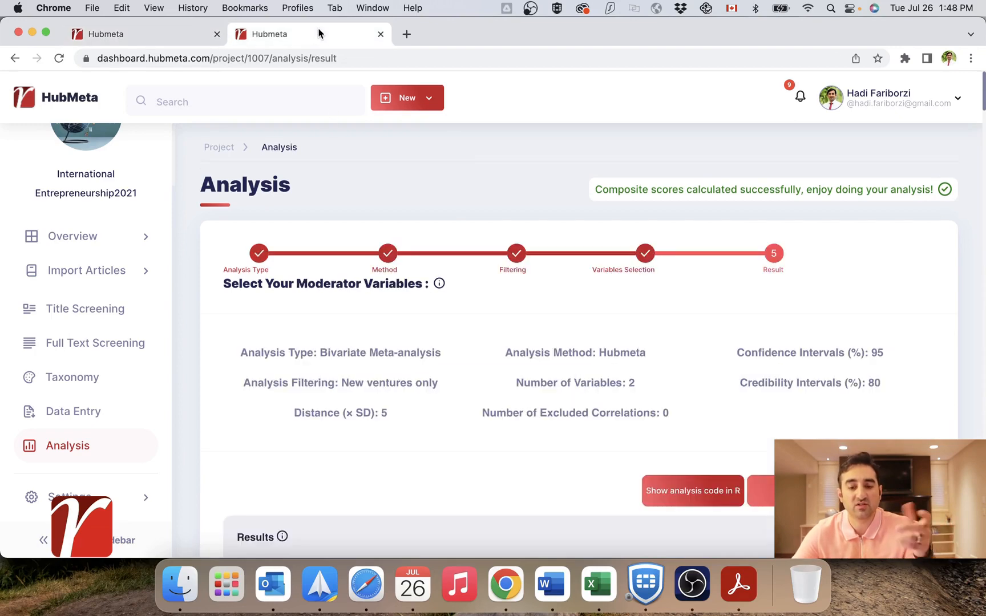
scroll(down, 3)
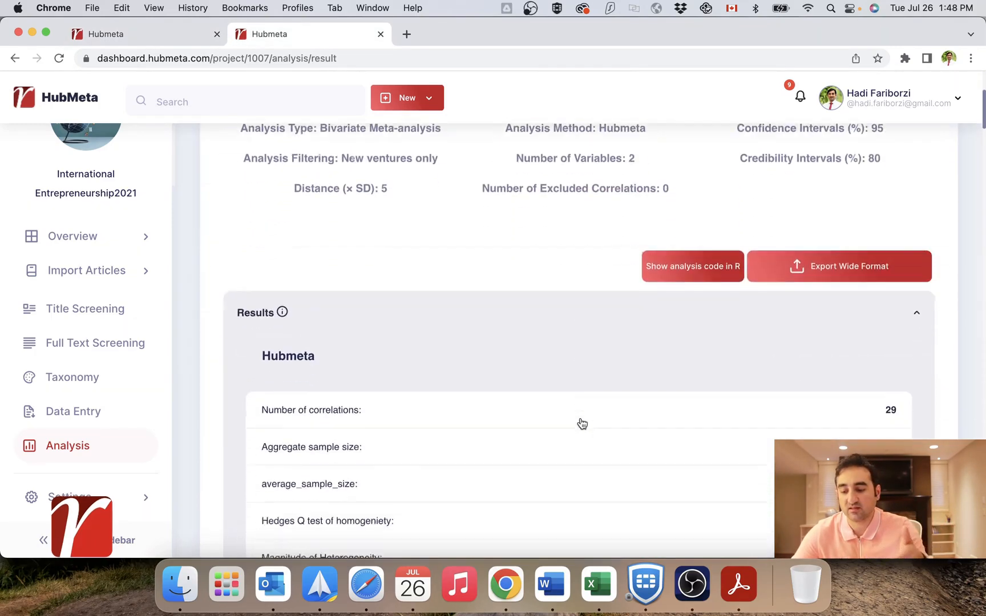
scroll(down, 3)
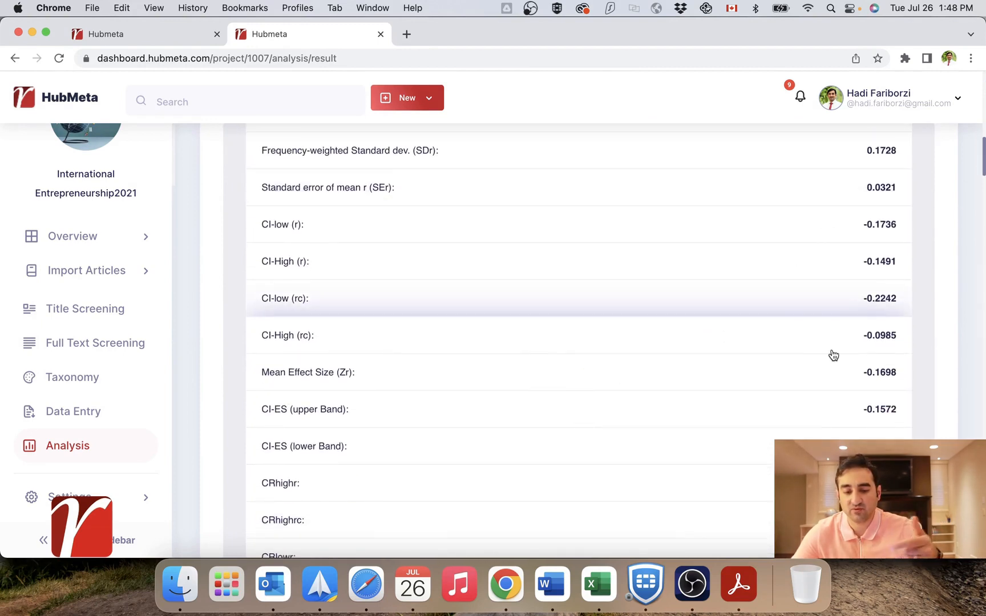
scroll(down, 3)
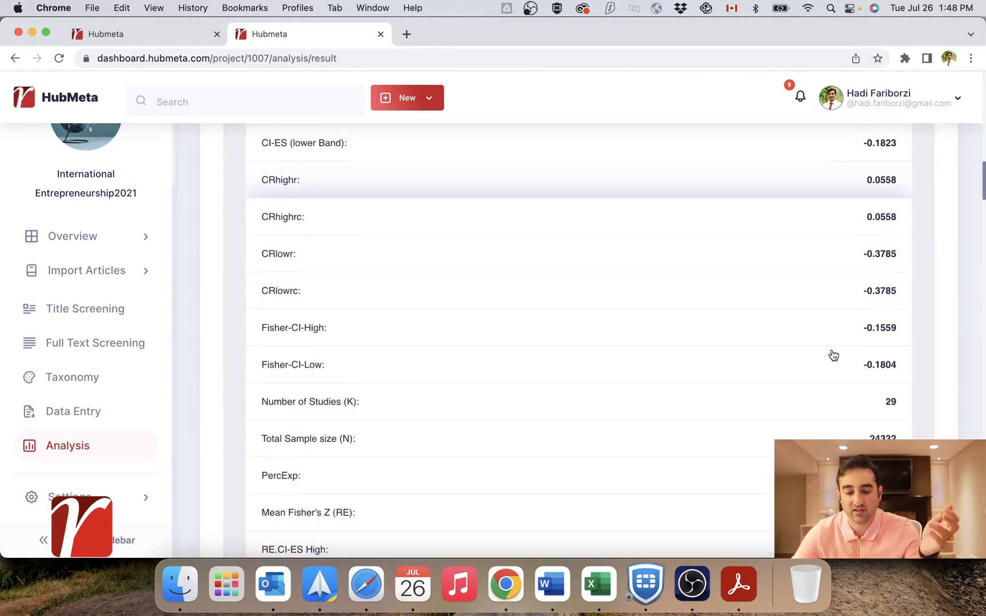
scroll(down, 3)
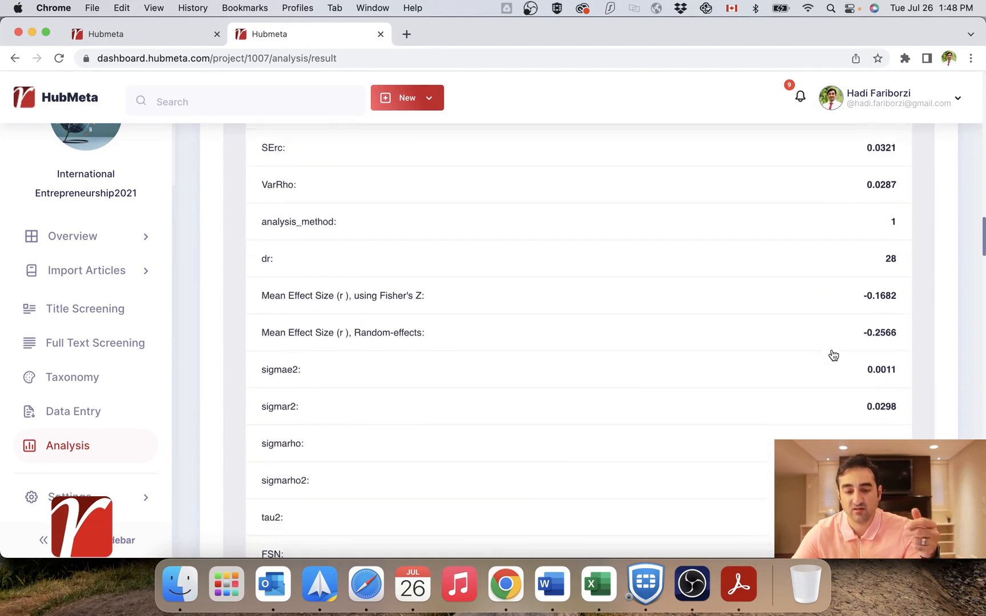
click(67, 445)
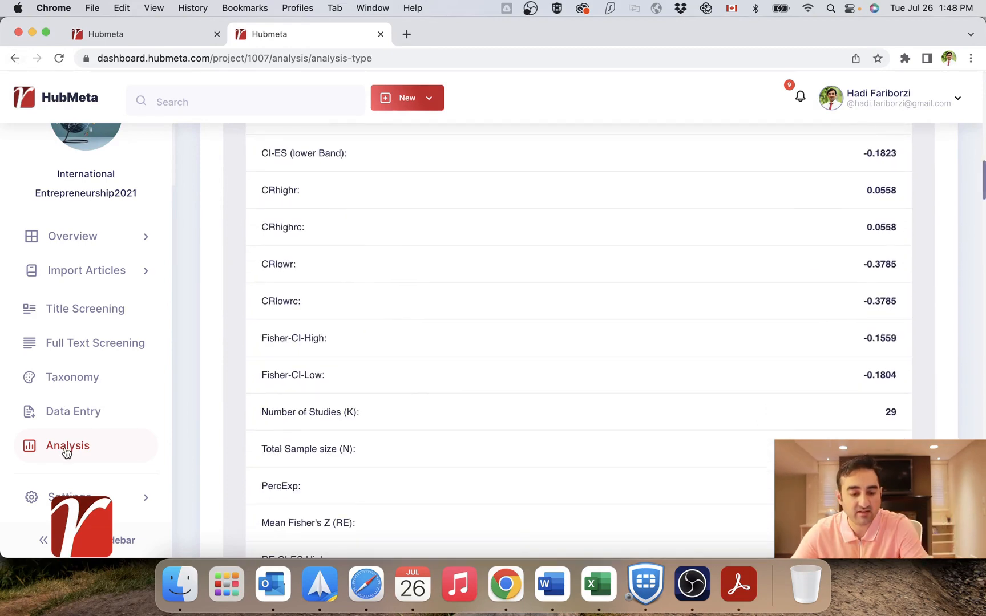
Step: Select Bivariate Meta-analysis Table as the analysis type in a fresh run
click(68, 445)
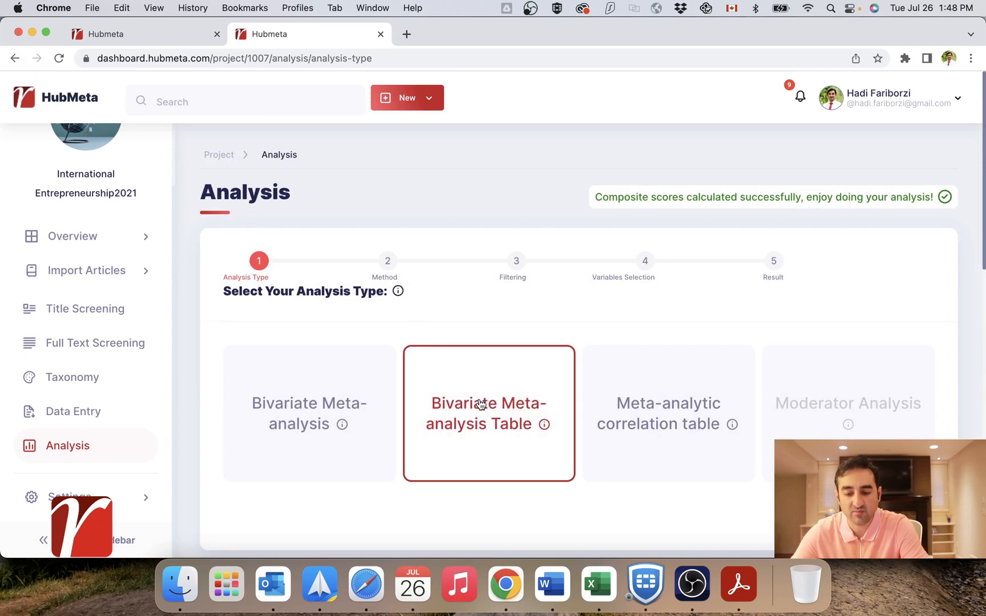
click(488, 413)
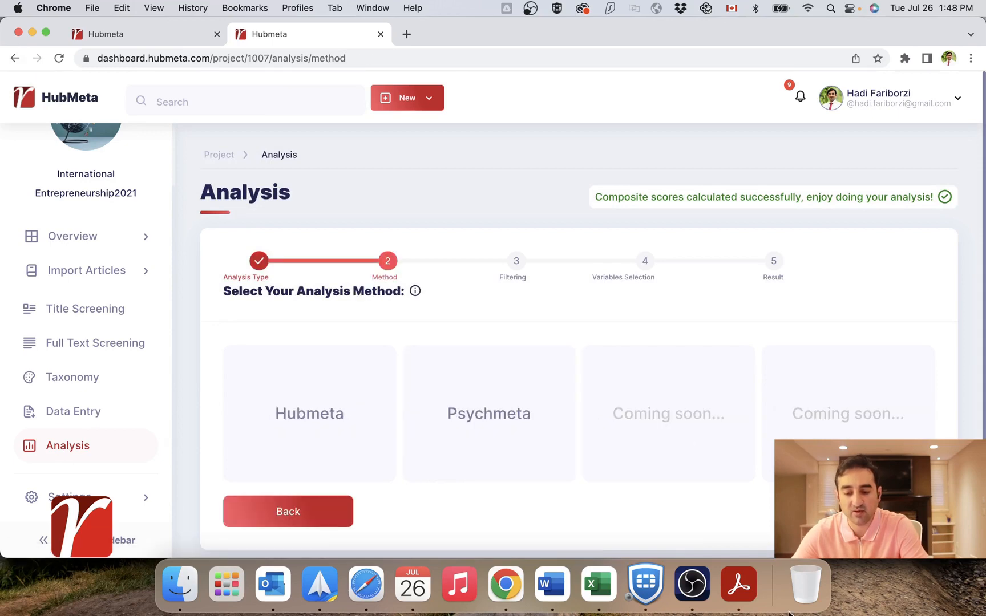
click(739, 585)
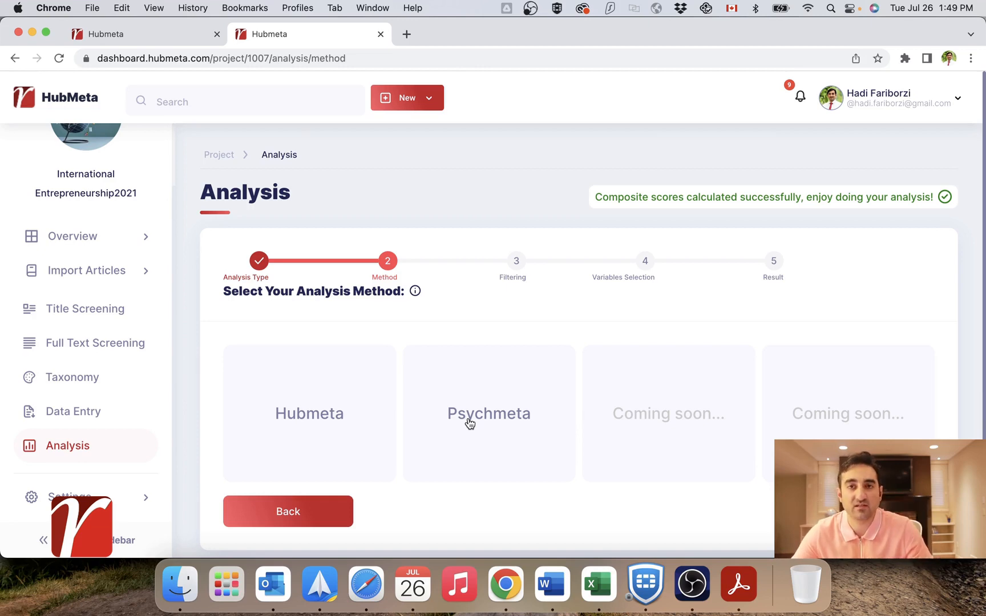
Step: Go back to the type choices and reselect a type to reach the Hubmeta/Psychmeta method choice
click(288, 511)
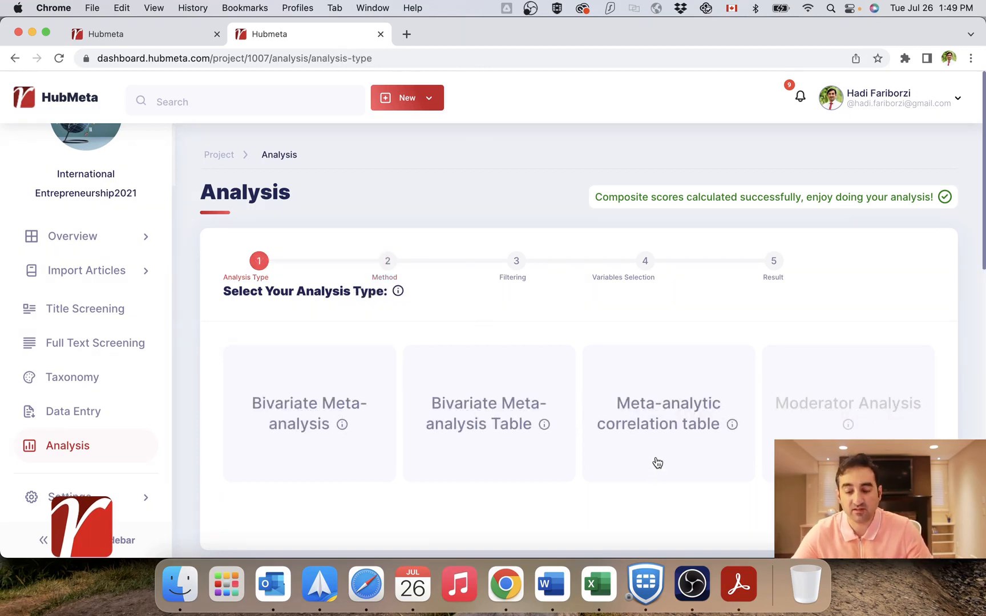
click(310, 413)
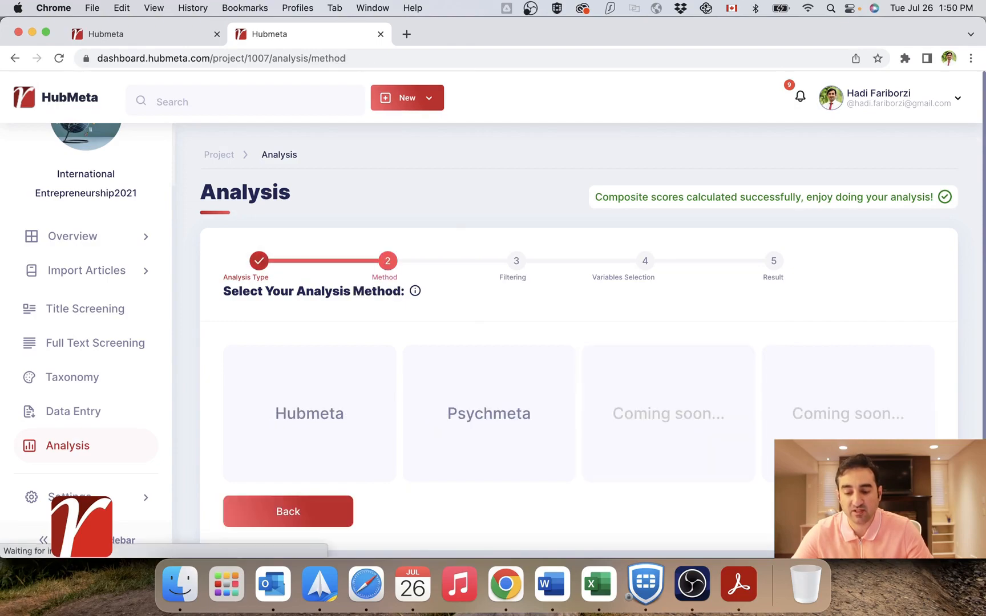
Step: Switch to Acrobat and scroll from Table 2 on page 60 to Table 3's correlation matrix
click(737, 584)
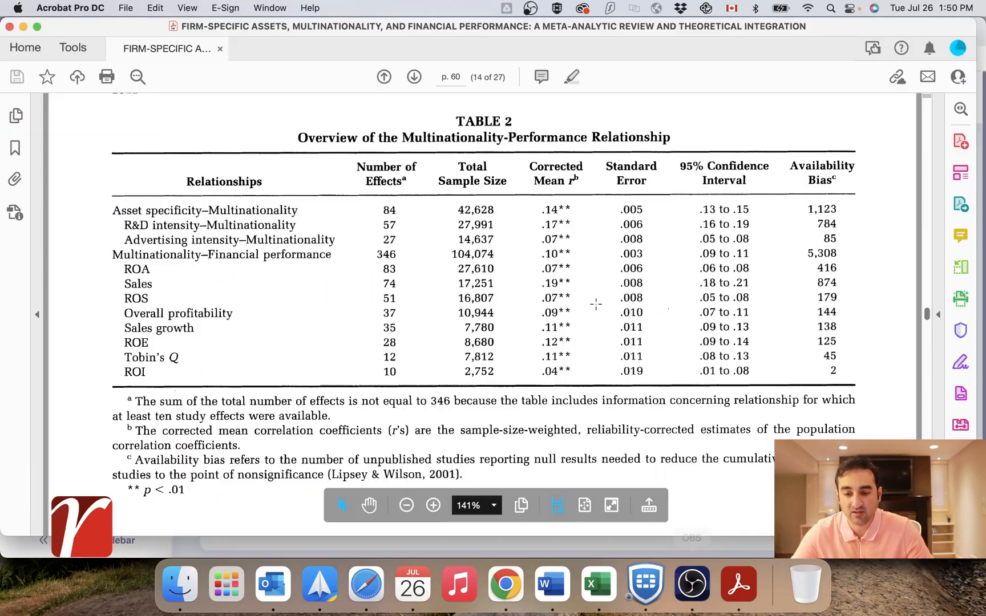
scroll(down, 3)
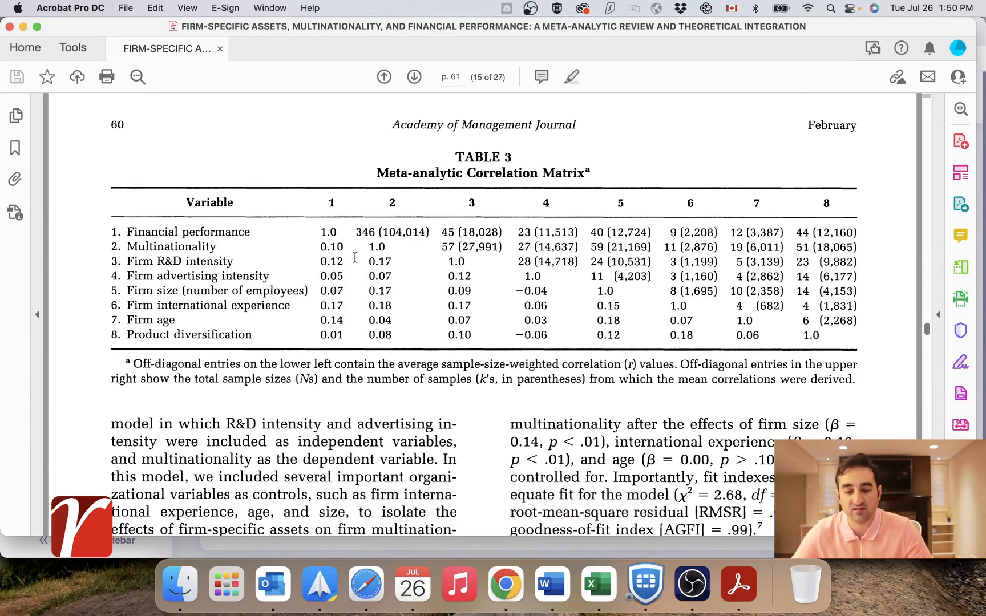
mouse_move(431, 391)
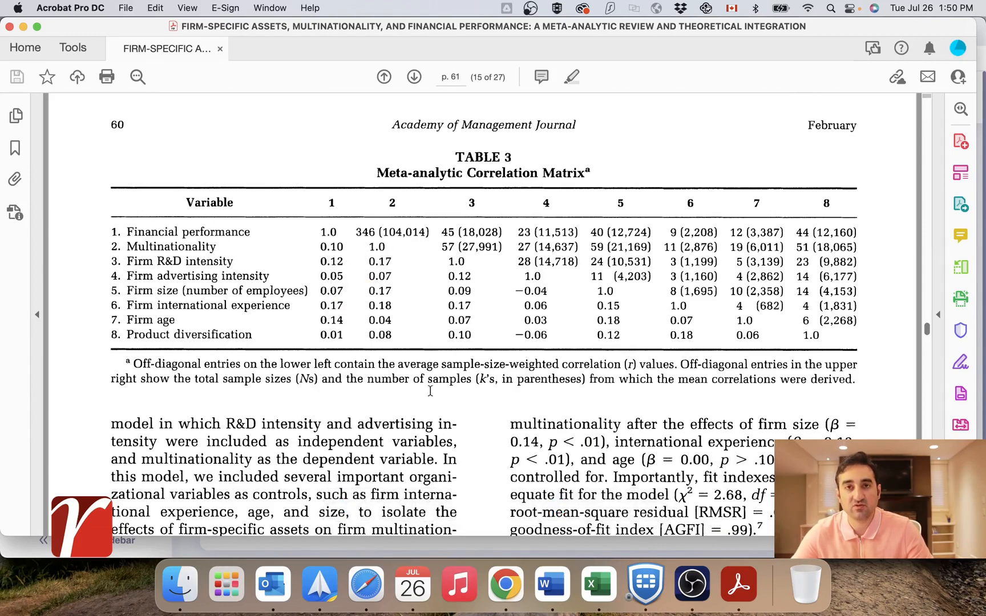